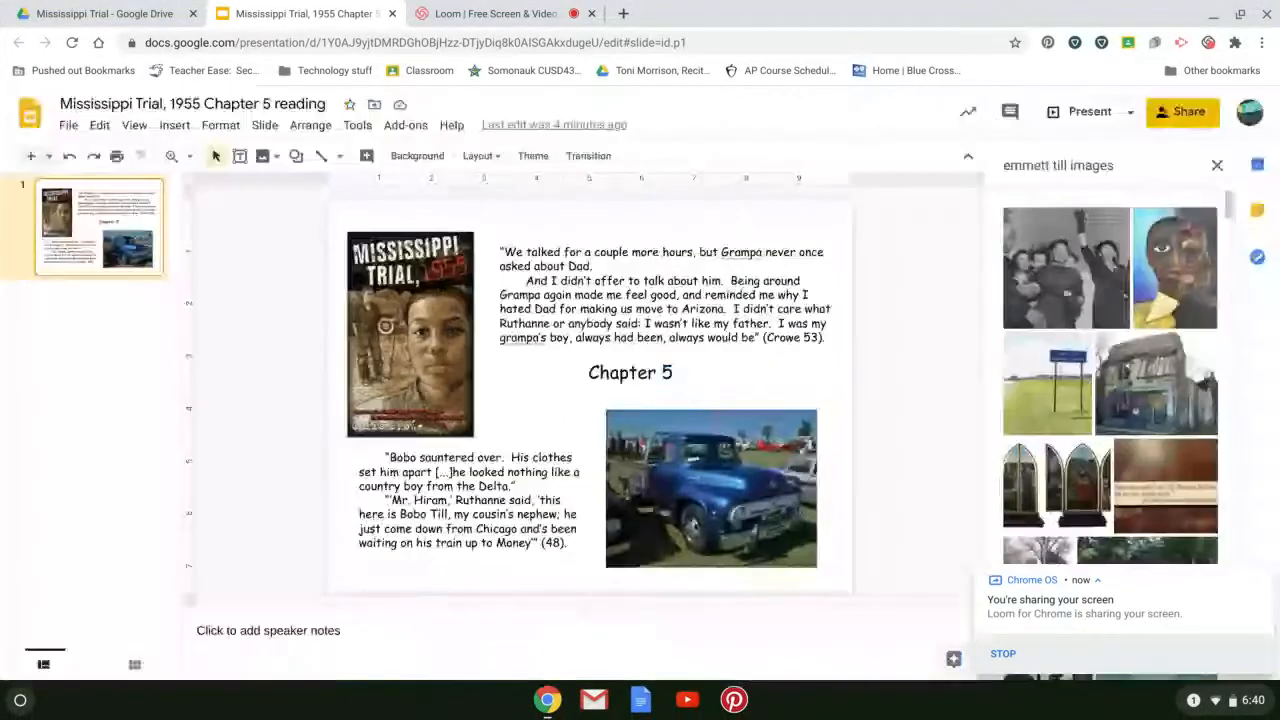
Switch to the Mississippi Trial Drive tab and open m.t._1955_chapter_5.pdf in the viewer.
click(100, 14)
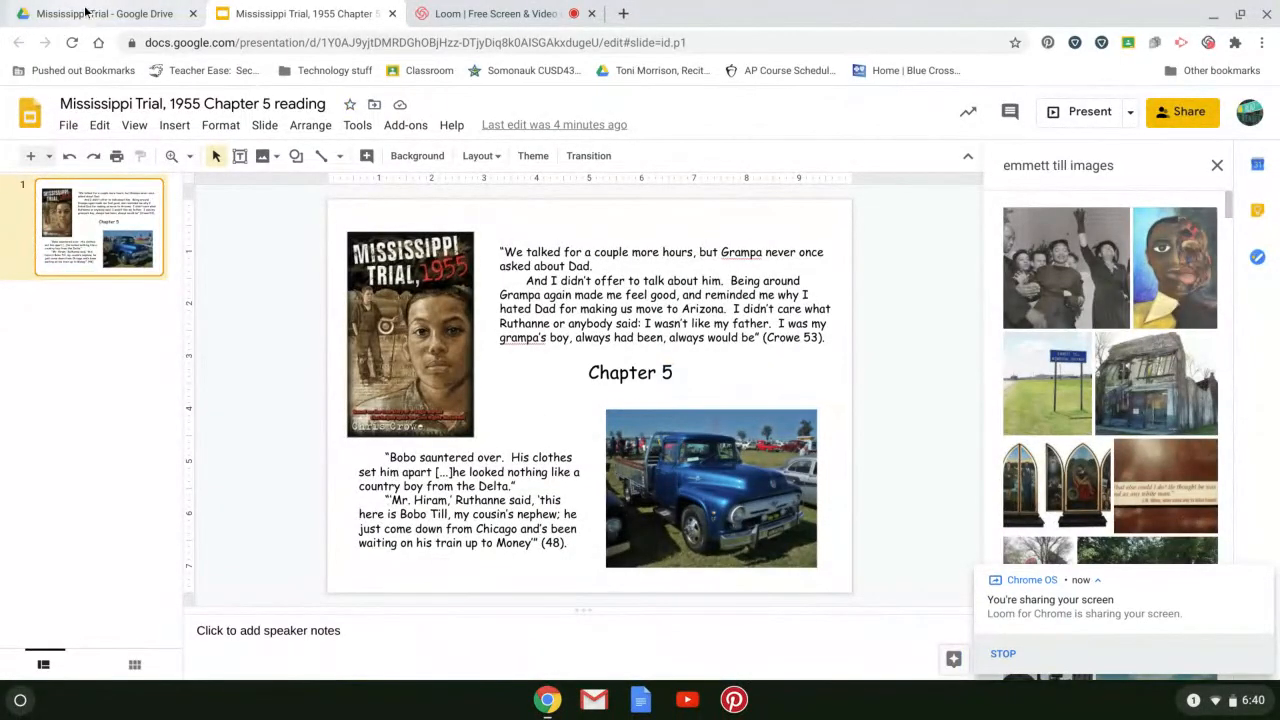
click(96, 12)
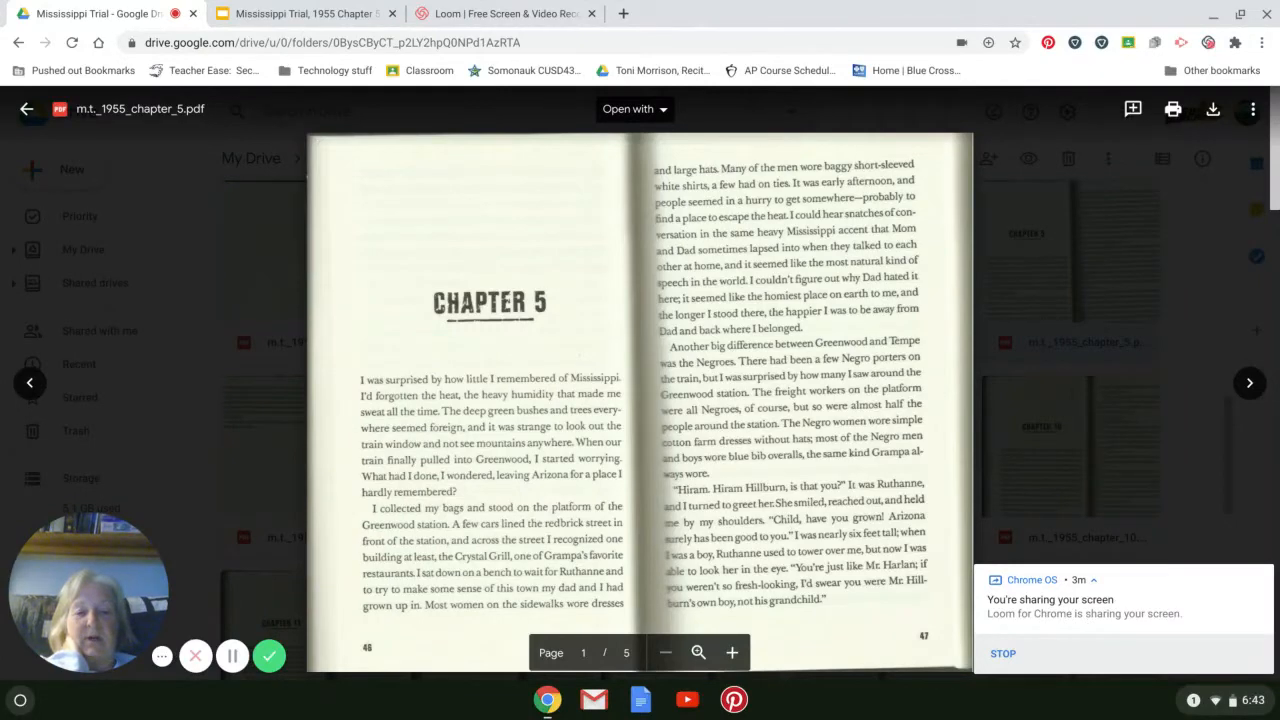
Scroll the chapter PDF to the spread where Ruthanne and Bobo meet the narrator at the station.
scroll(down, 3)
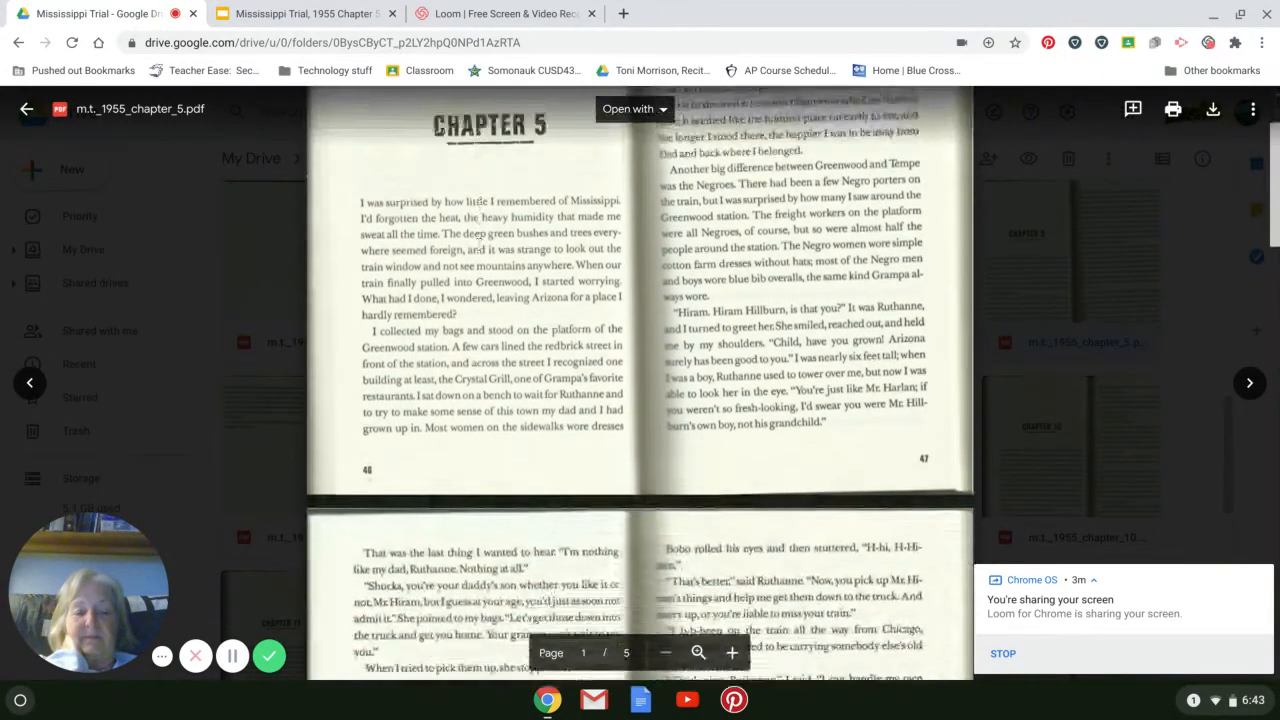
scroll(down, 3)
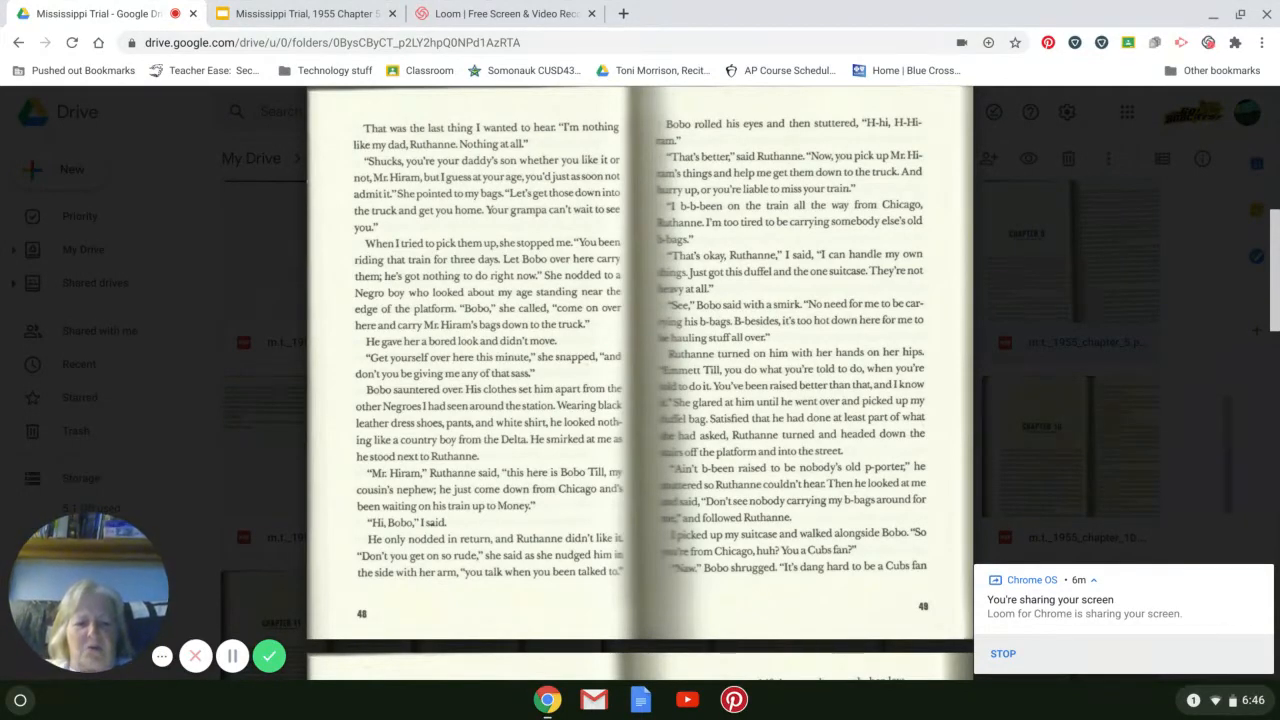
Scroll past pages 48–49 to page 4 of 5, where Grampa greets Hiram.
scroll(down, 3)
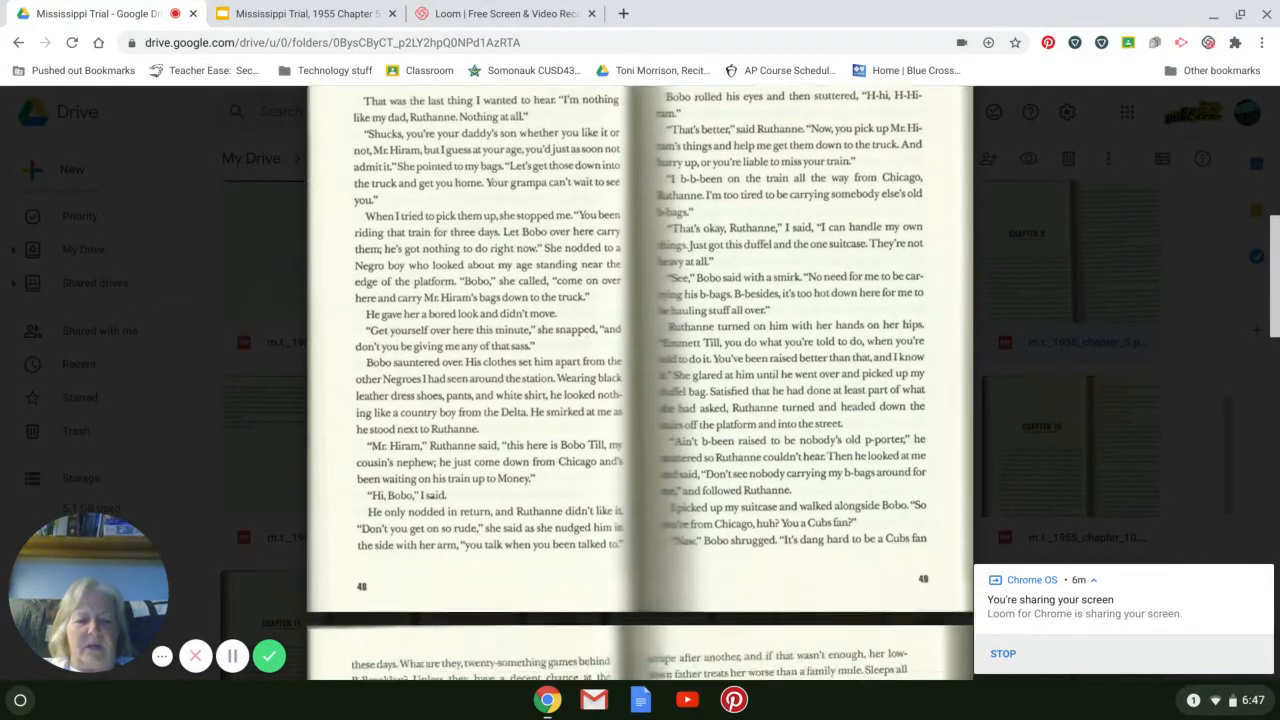
scroll(down, 3)
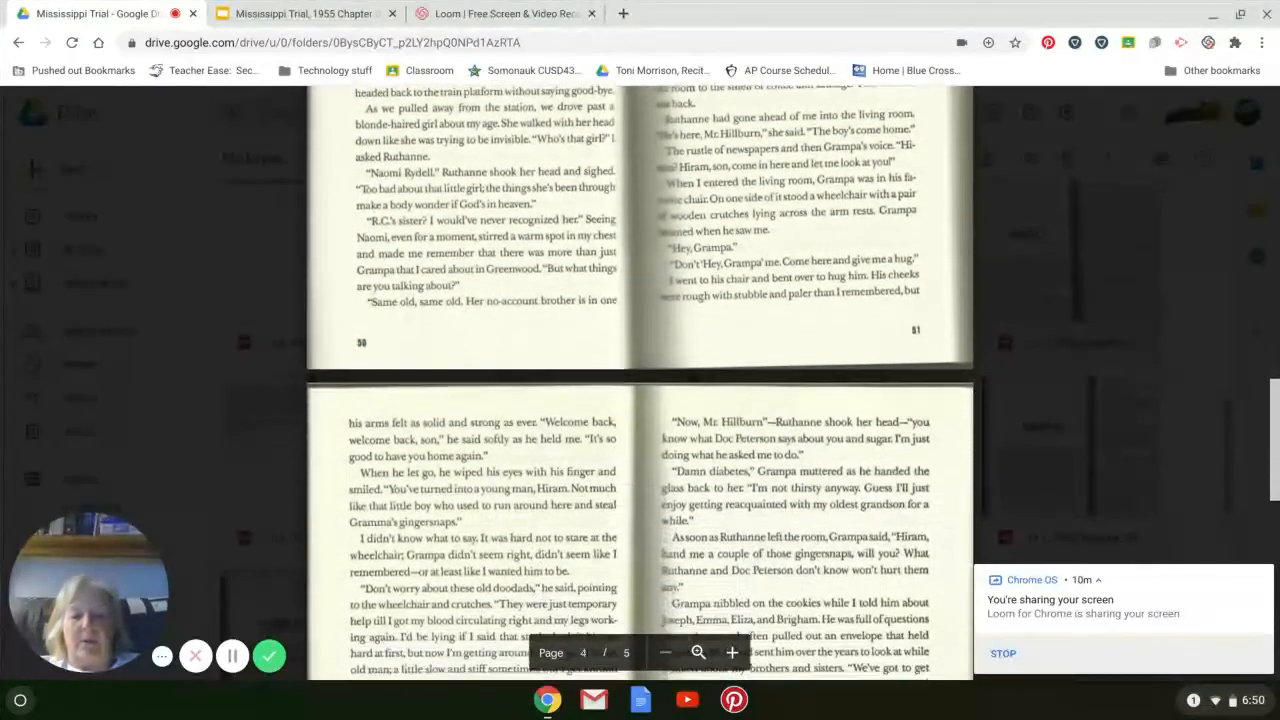
Scroll to bring pages 52–53 with Grampa's welcome, gingersnaps and lemonade fully into view.
scroll(down, 3)
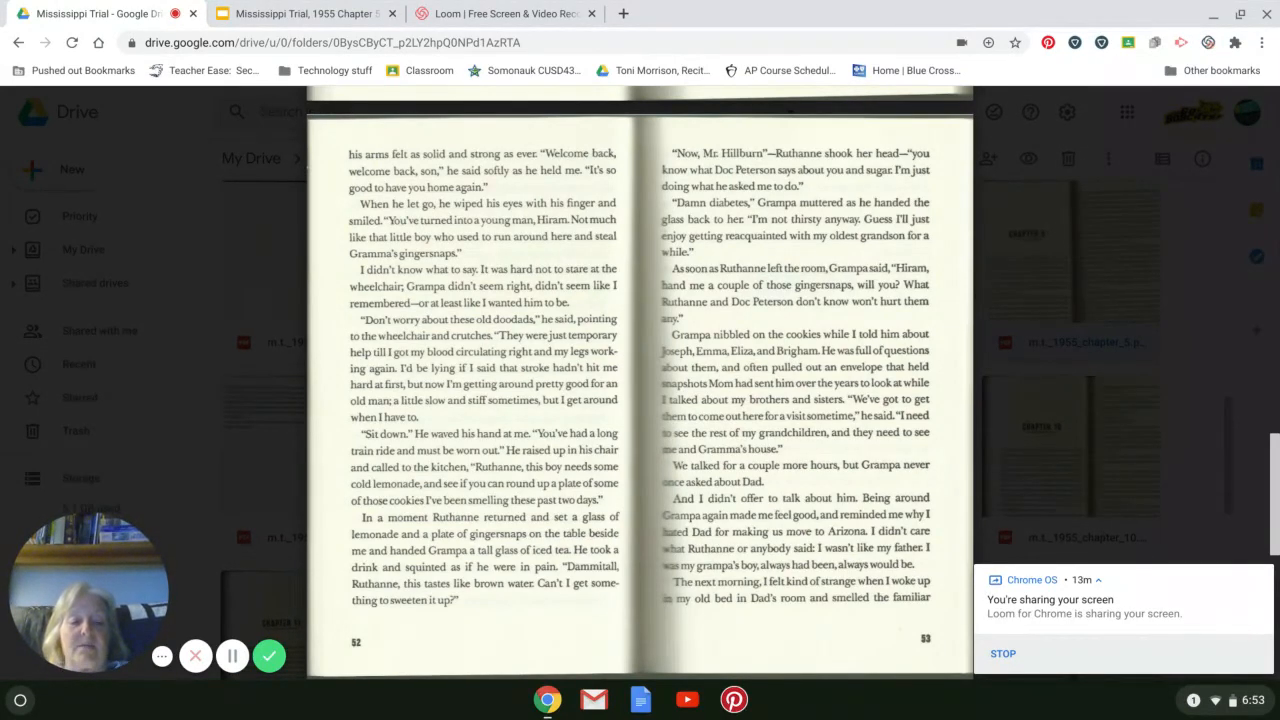
Scroll to the end of page 4 where the Chapter 6 heading appears.
scroll(down, 3)
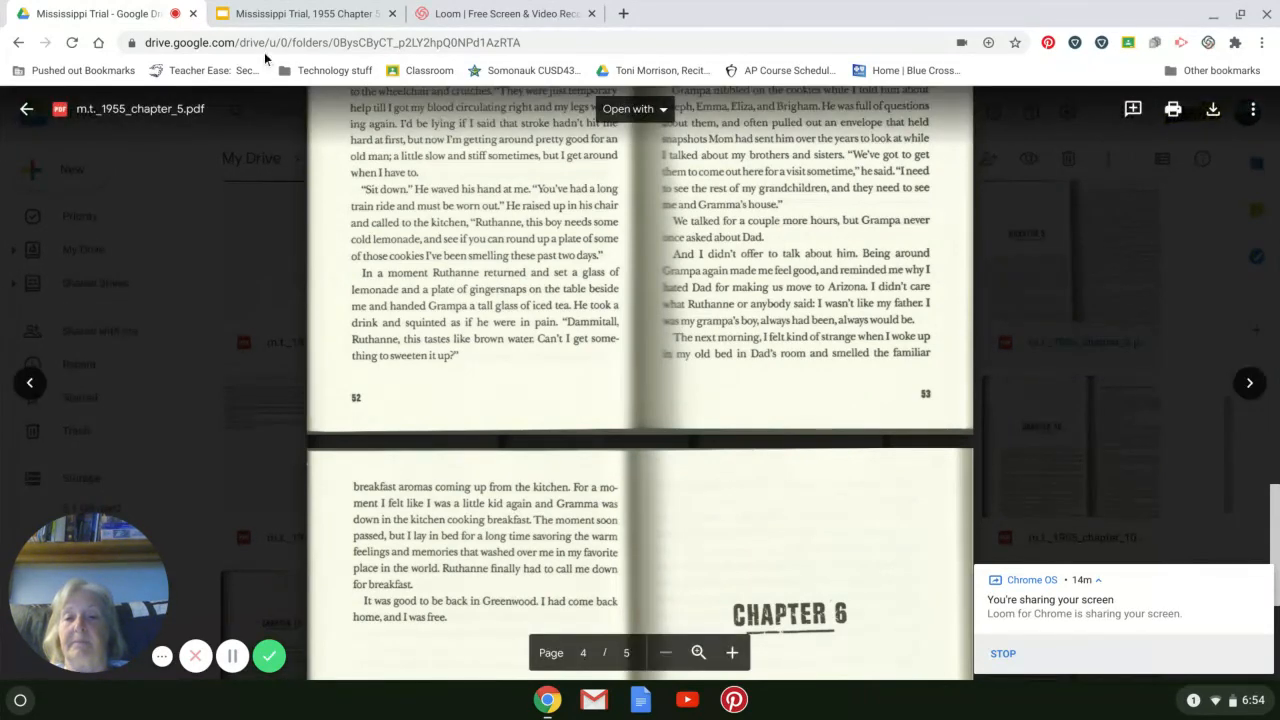
Return to the Chapter 5 slide in Google Slides and present it full screen.
click(304, 12)
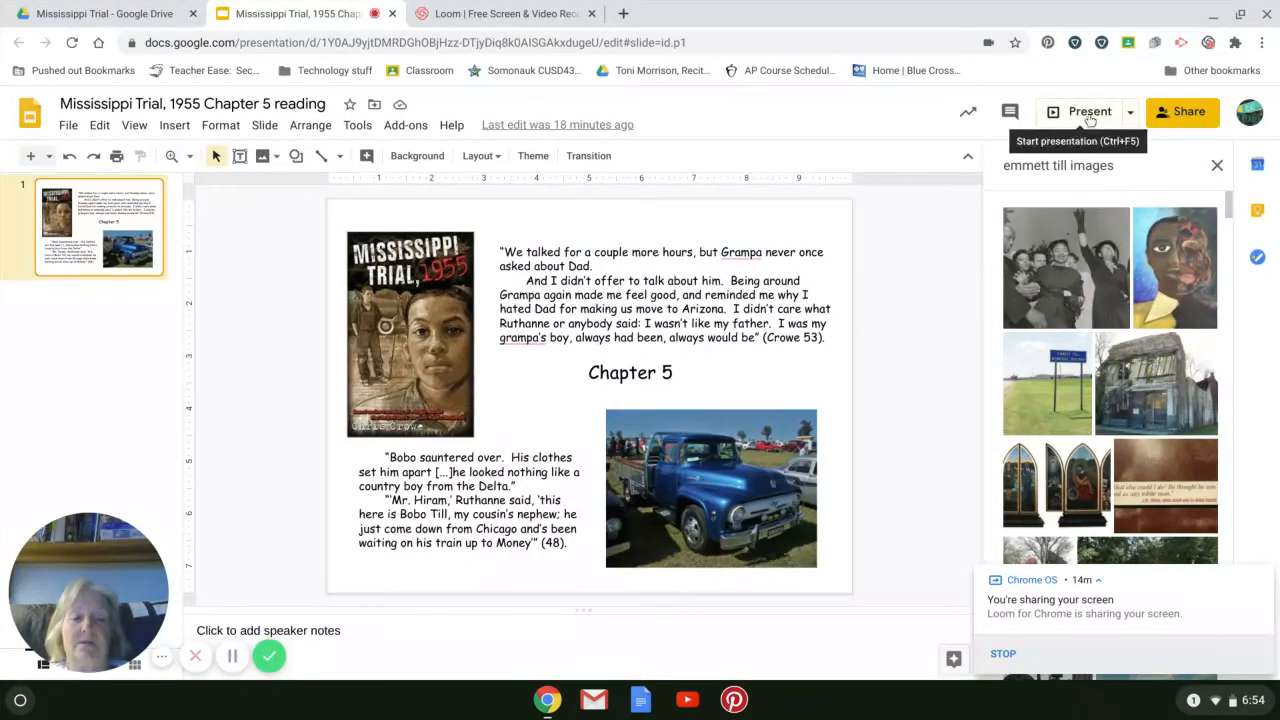
click(1088, 112)
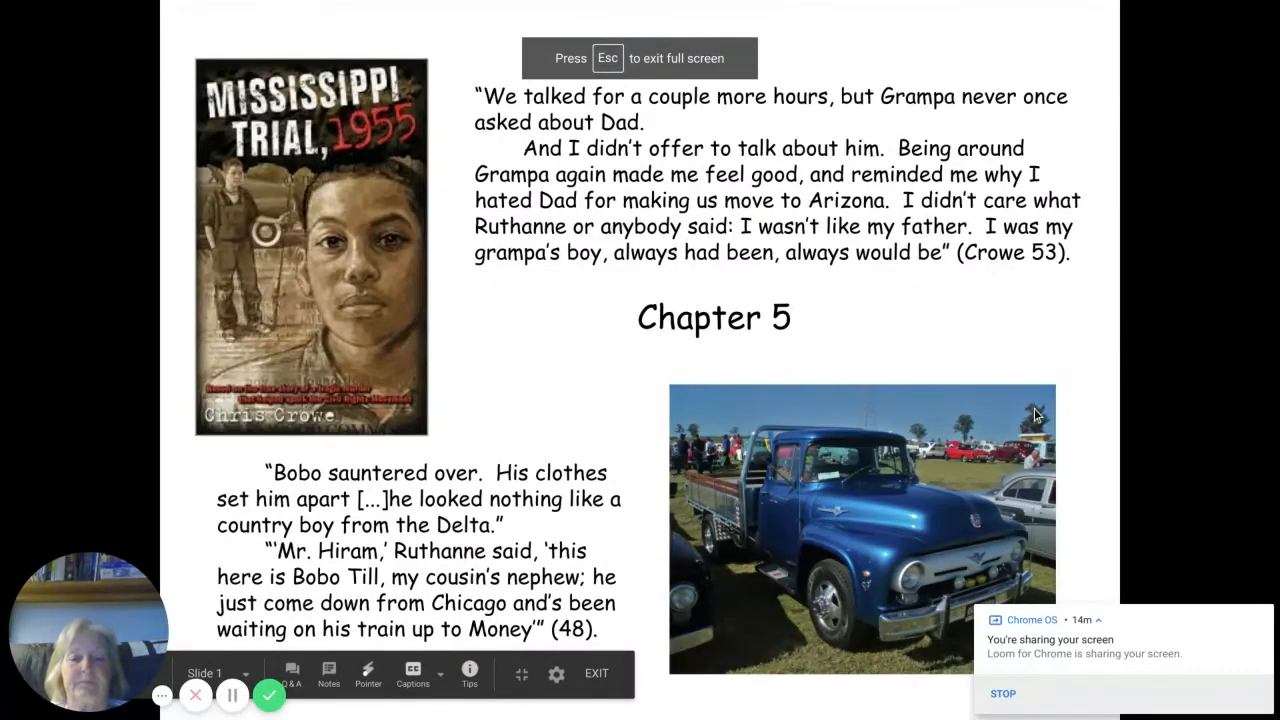
mouse_move(920, 560)
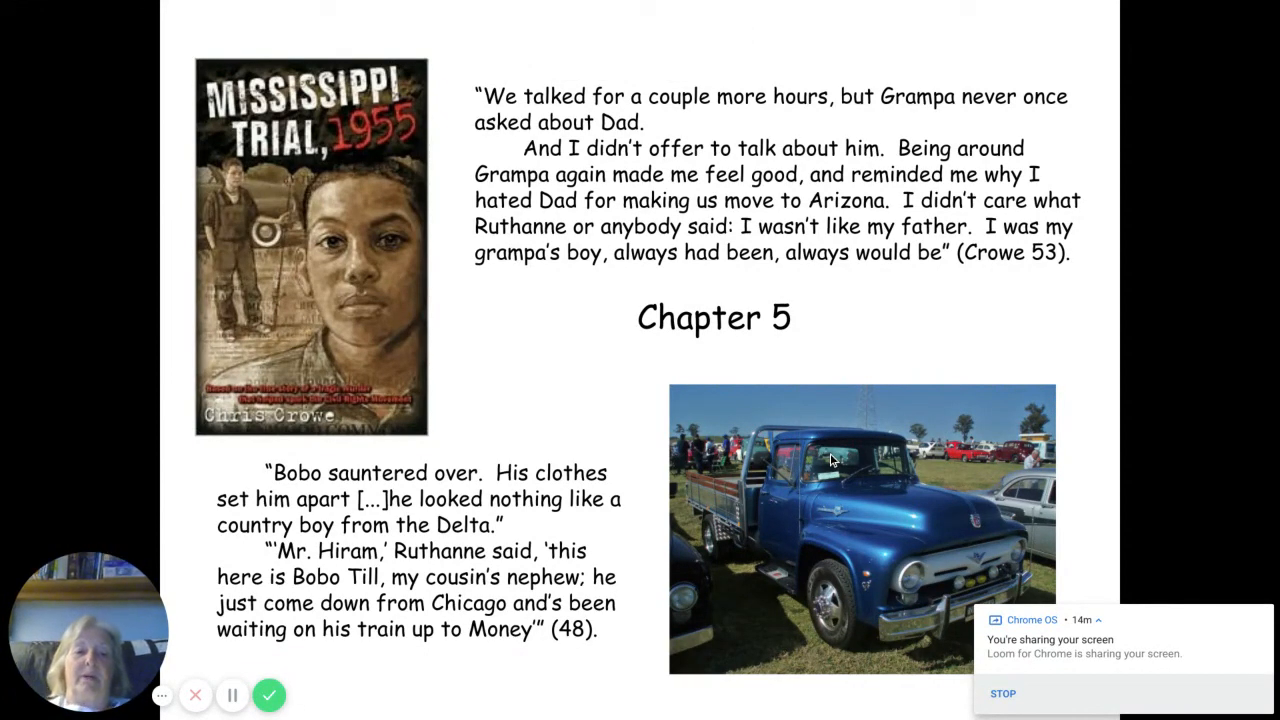
mouse_move(576, 236)
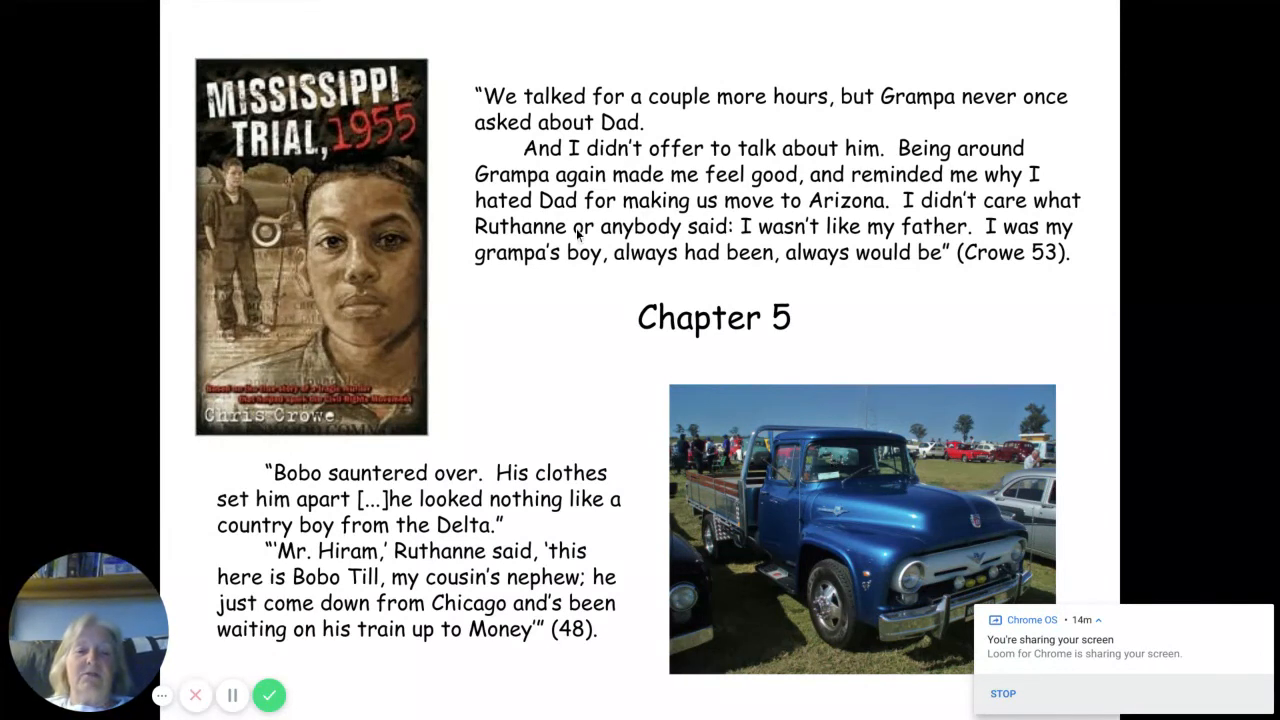
mouse_move(760, 138)
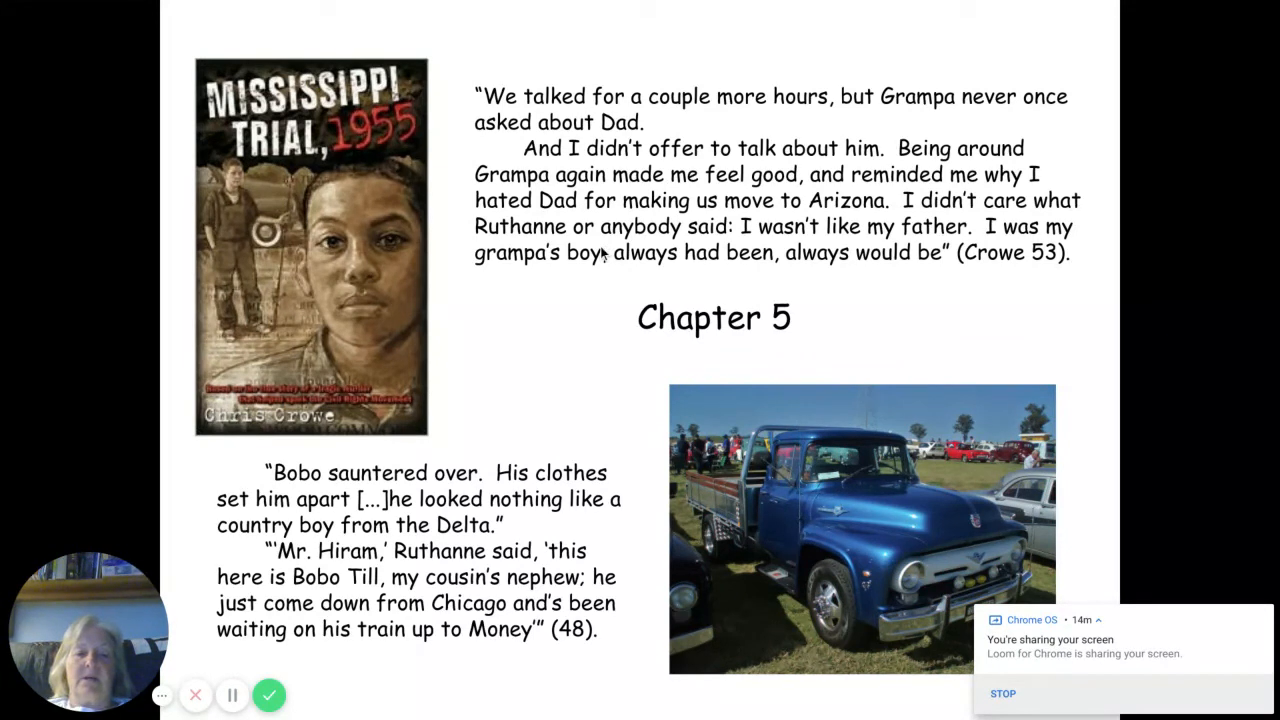
mouse_move(490, 540)
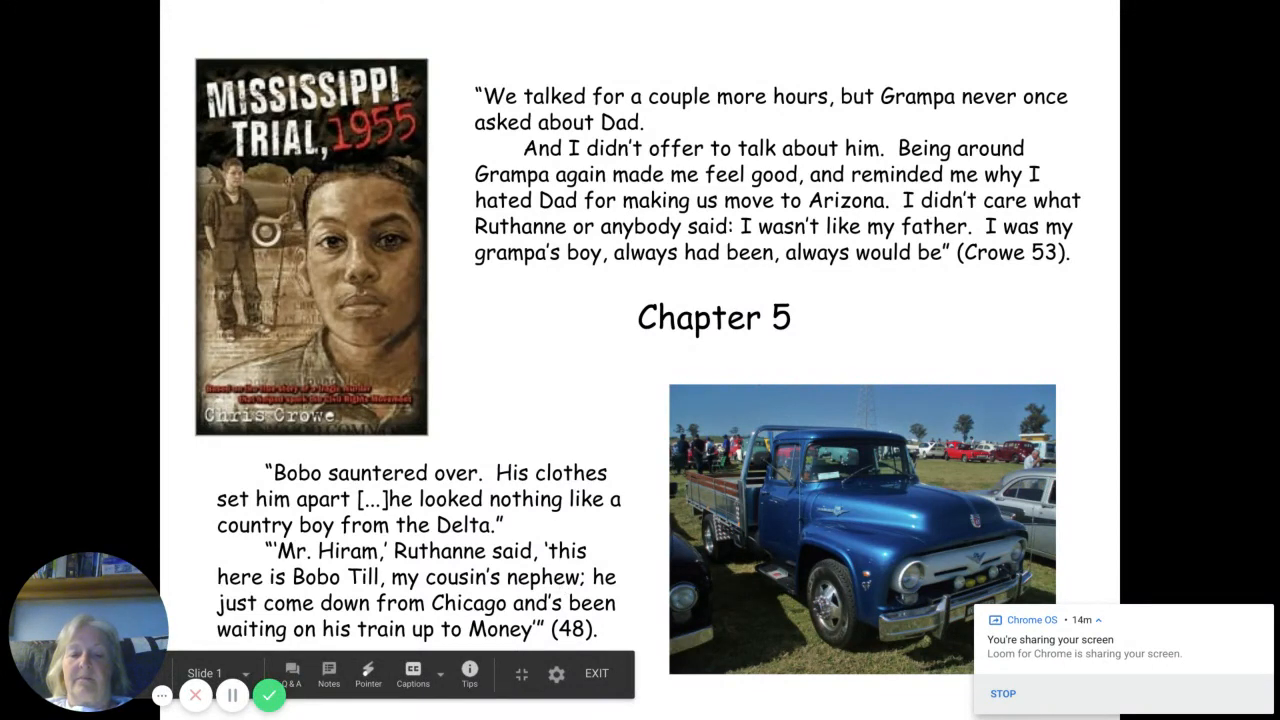
mouse_move(528, 568)
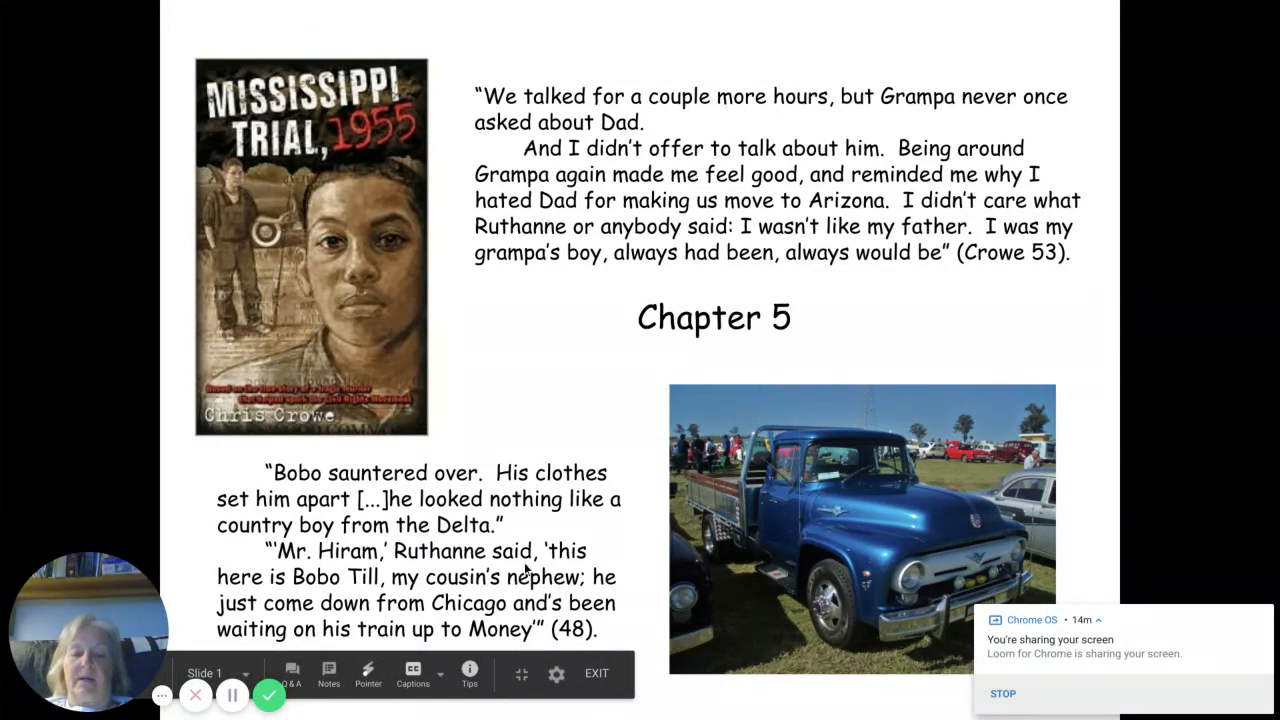
mouse_move(656, 572)
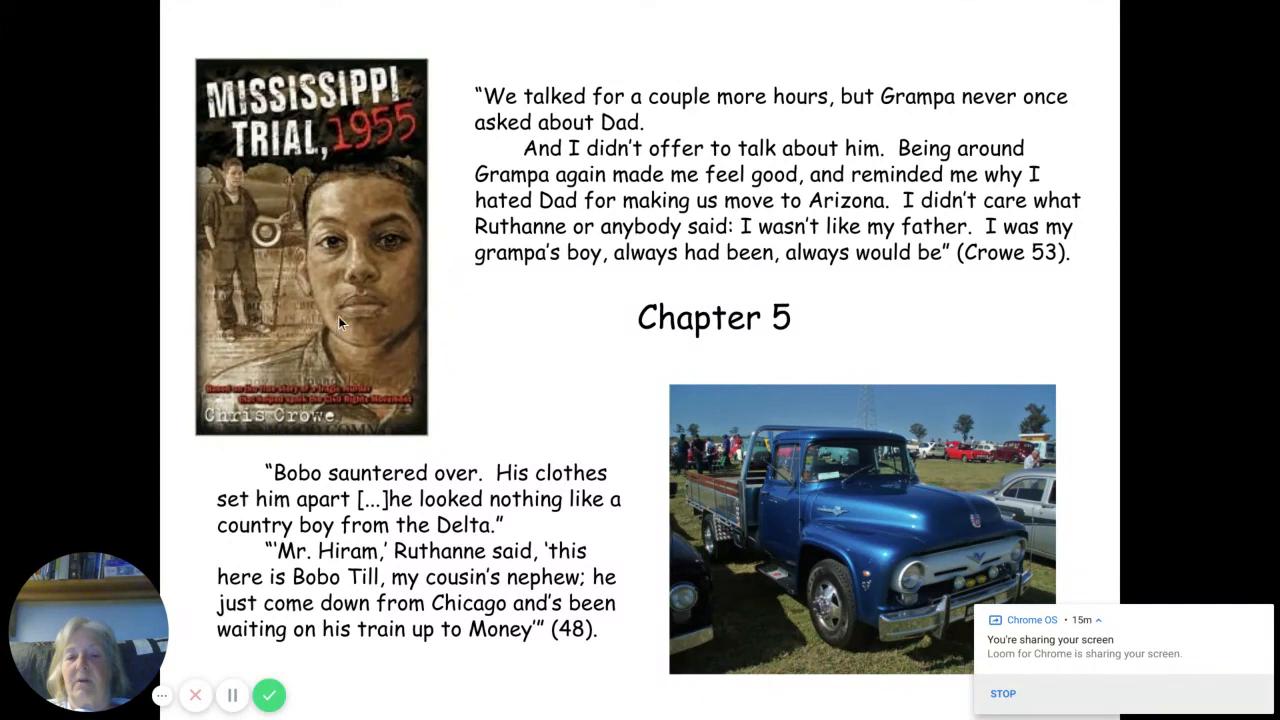
mouse_move(468, 384)
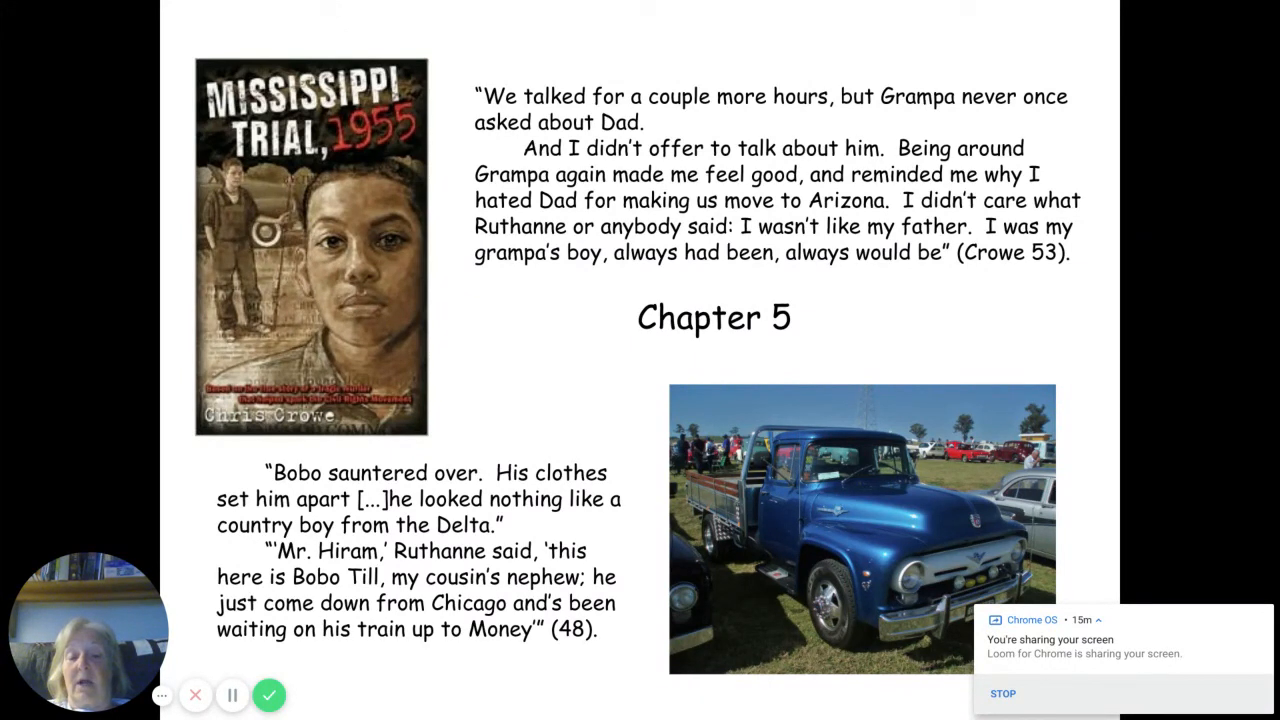
mouse_move(572, 370)
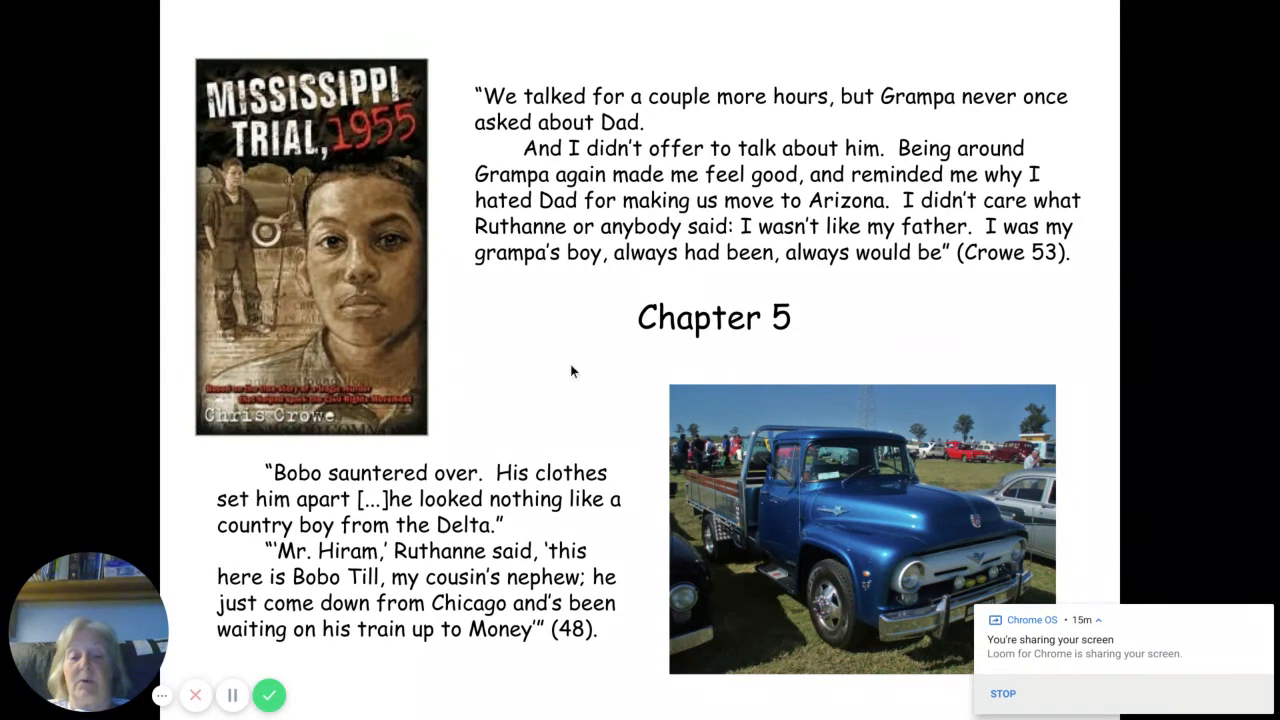
mouse_move(692, 356)
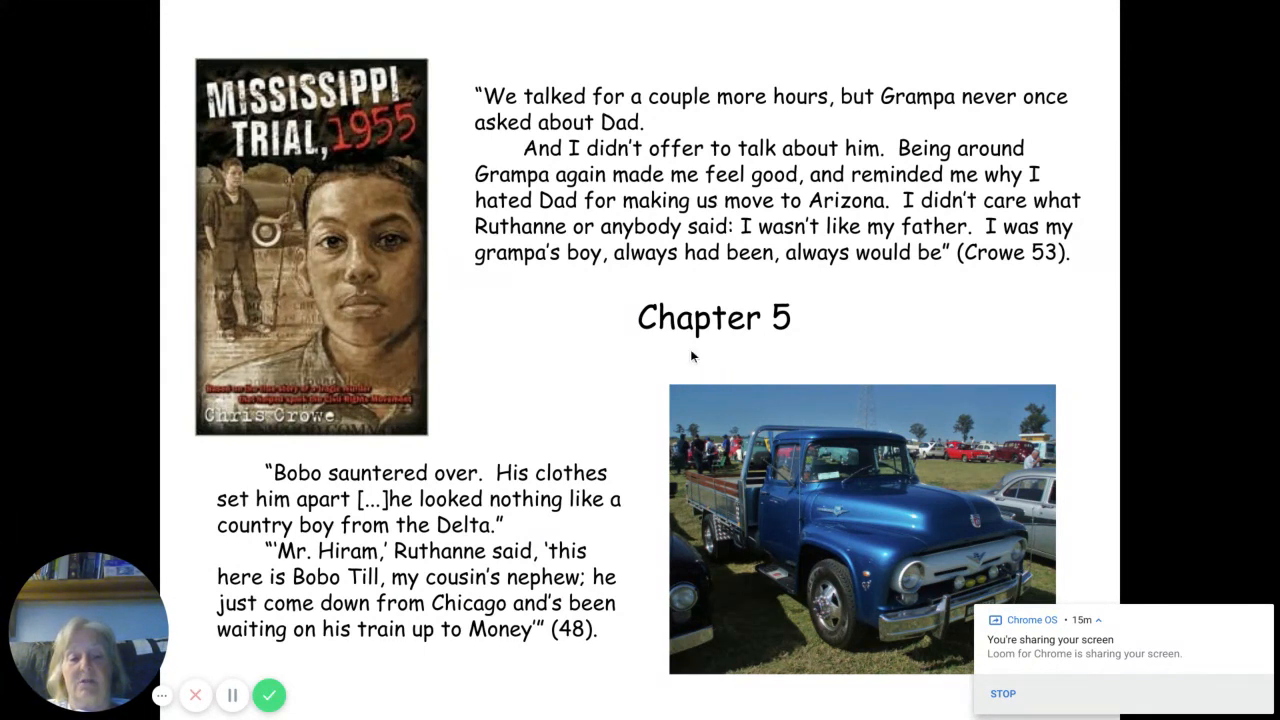
mouse_move(490, 520)
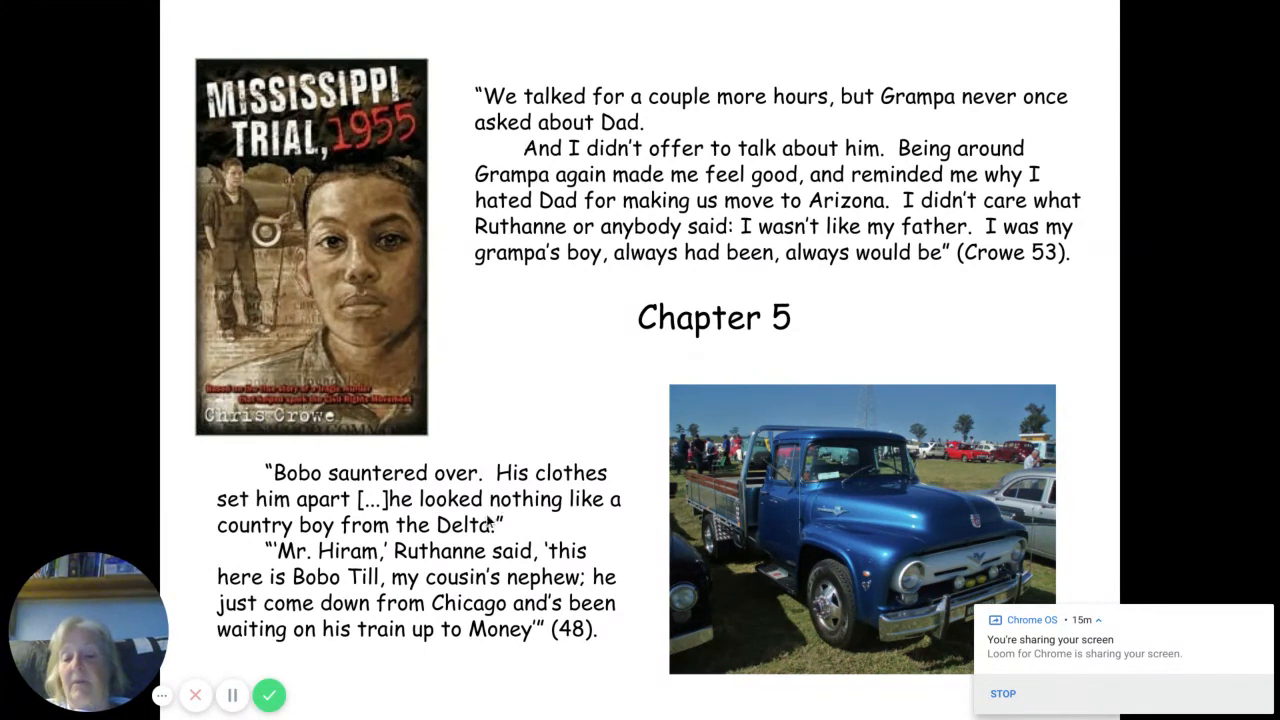